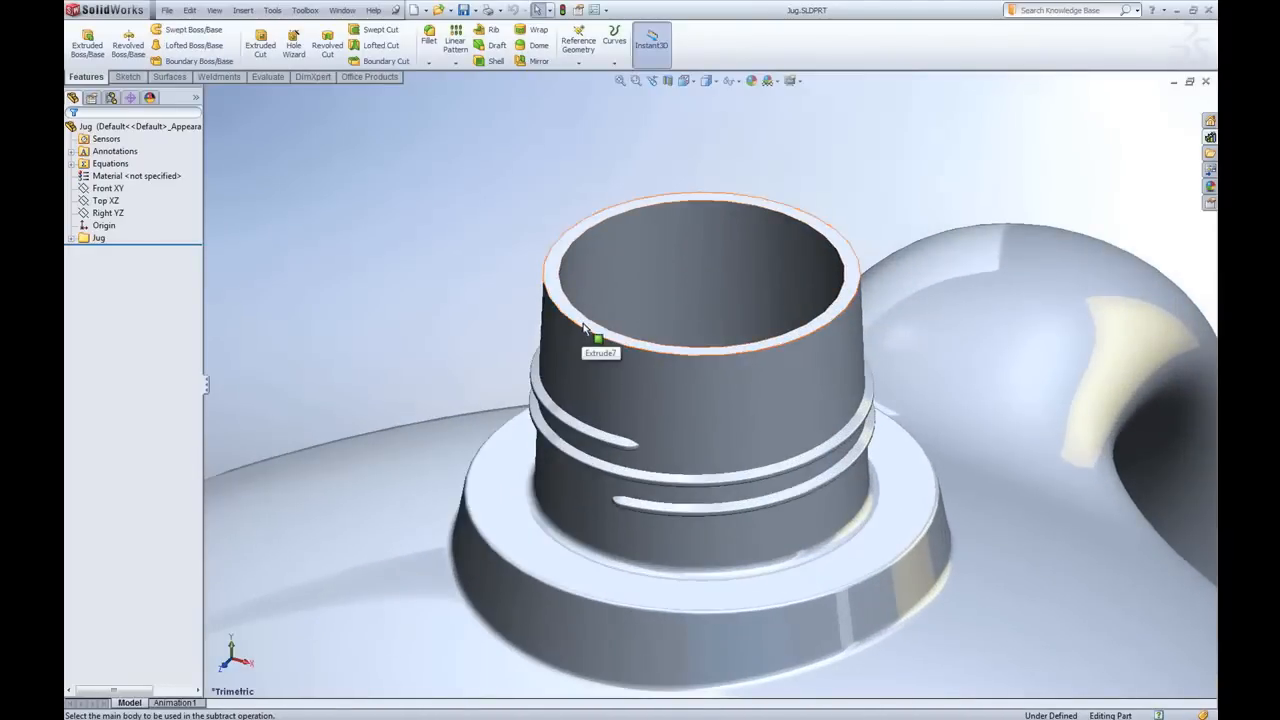
# Extrude a boss from the neck rim's converted edge to cap the jug's opening
pyautogui.rightClick(590, 336)
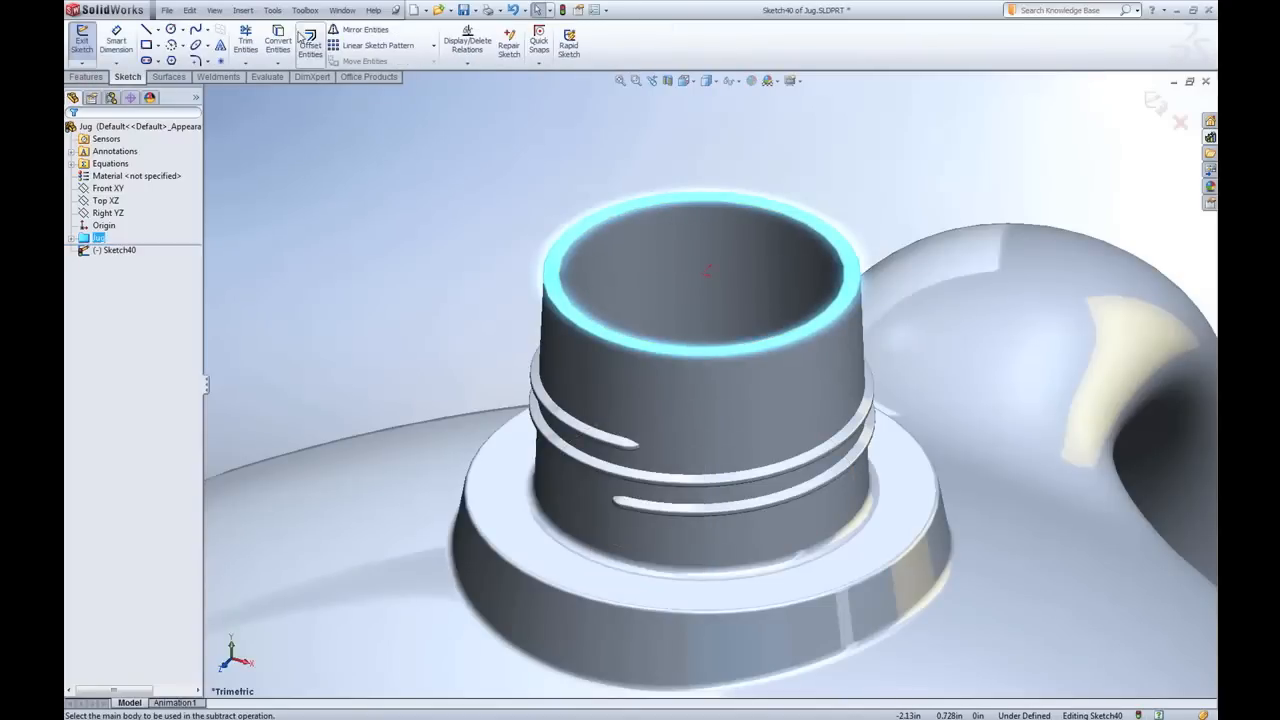
pyautogui.click(276, 42)
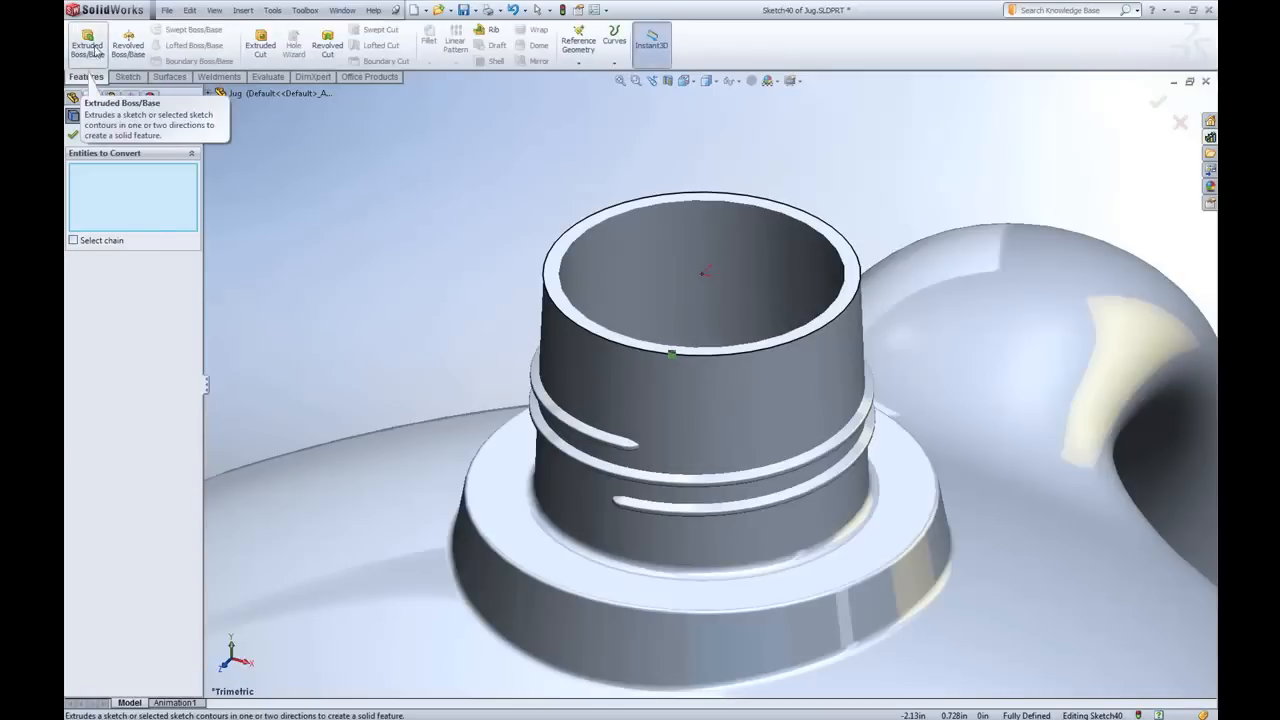
pyautogui.click(86, 44)
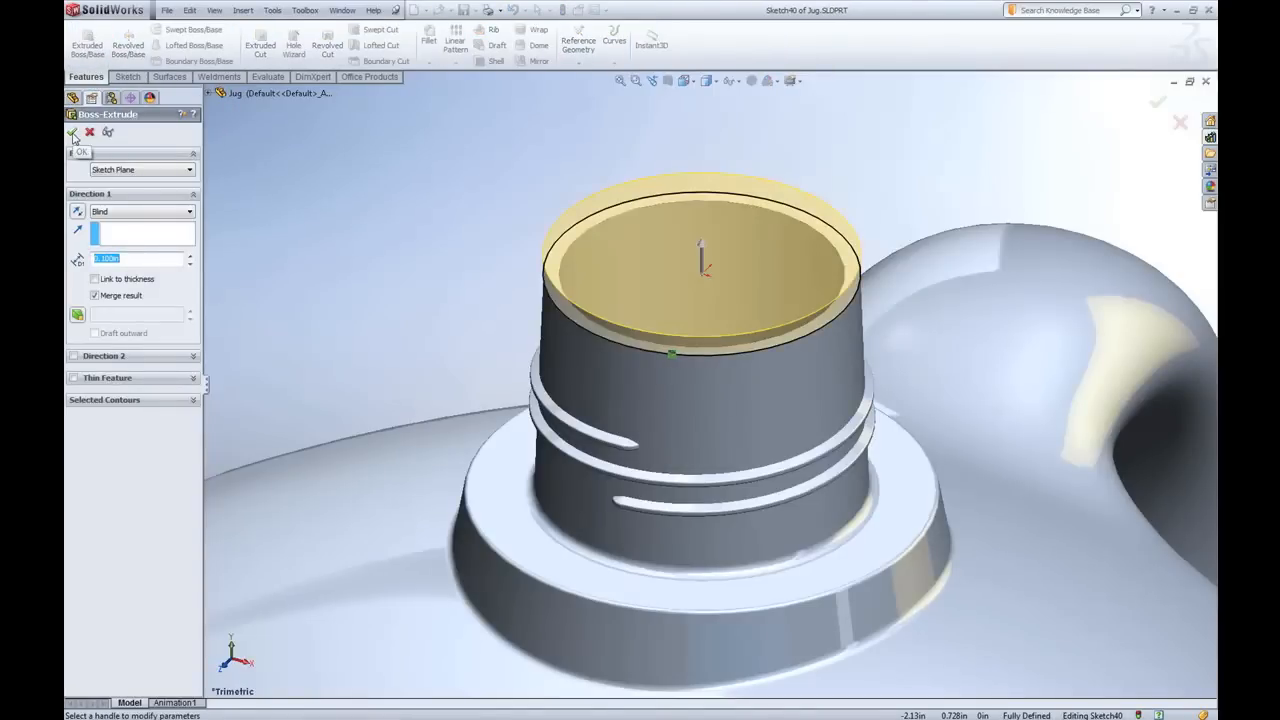
pyautogui.click(72, 132)
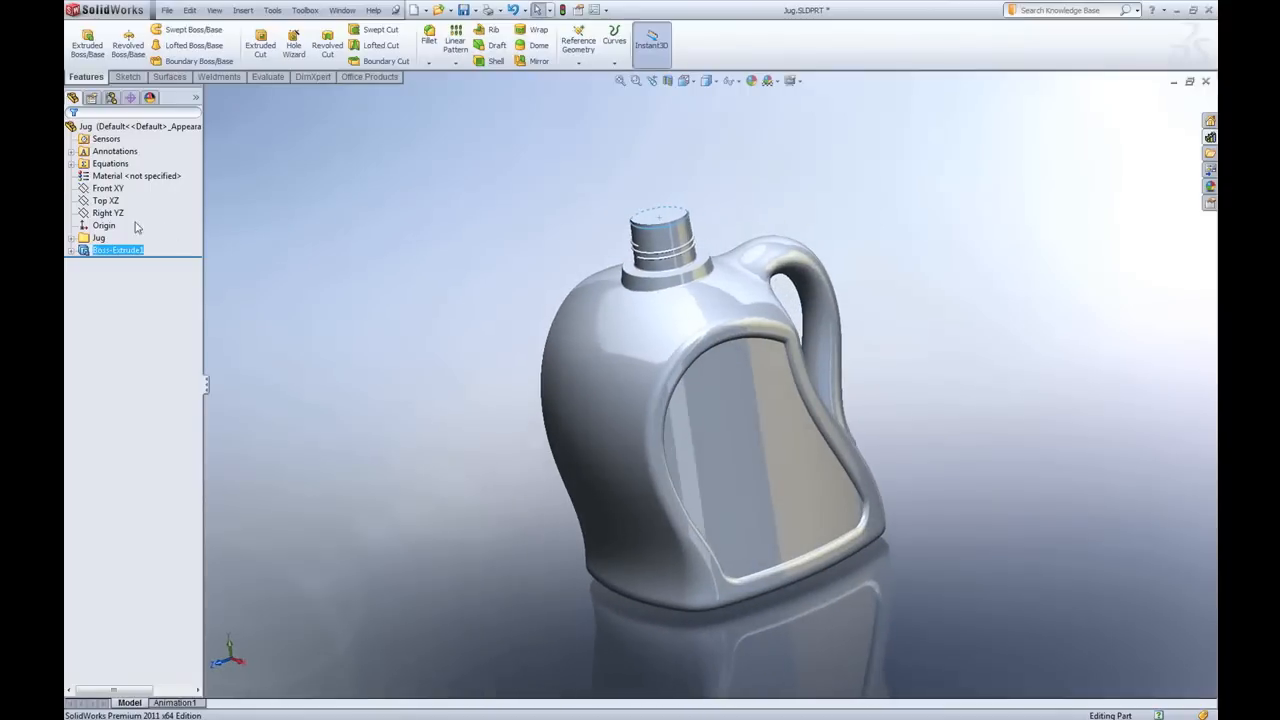
# Draw a corner rectangle on the Right plane that encloses the whole jug profile
pyautogui.click(108, 212)
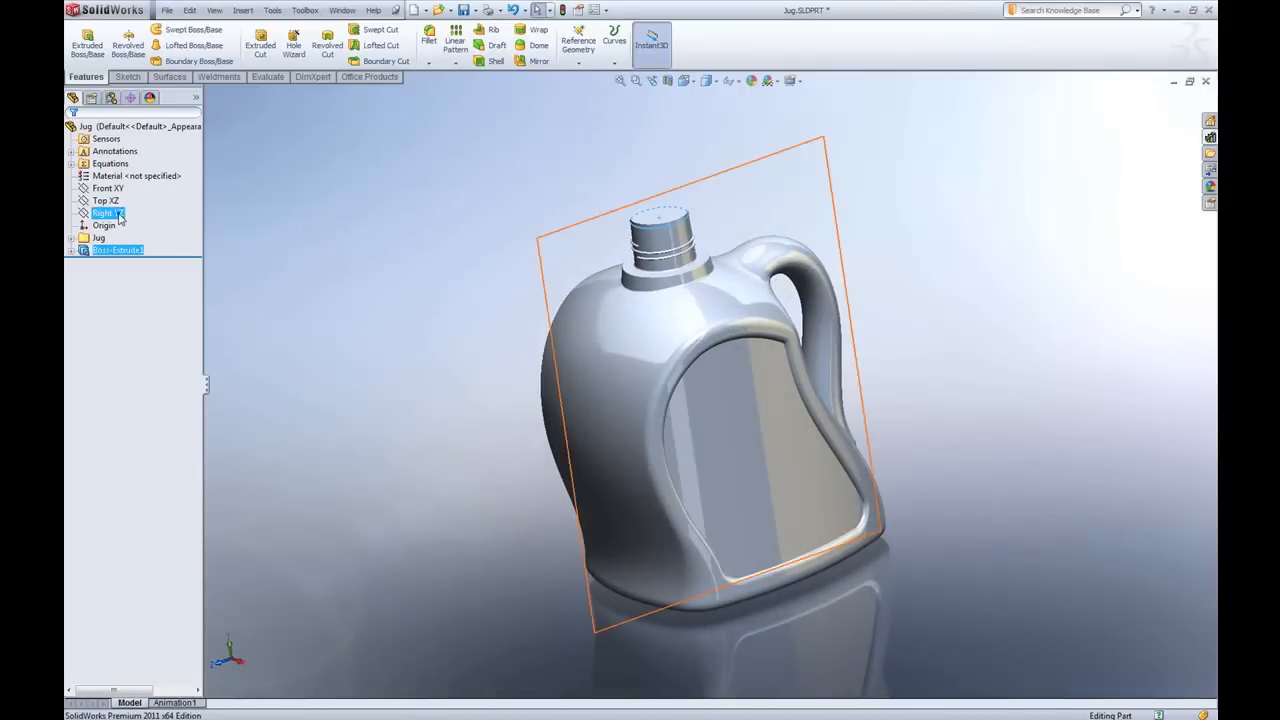
pyautogui.rightClick(104, 212)
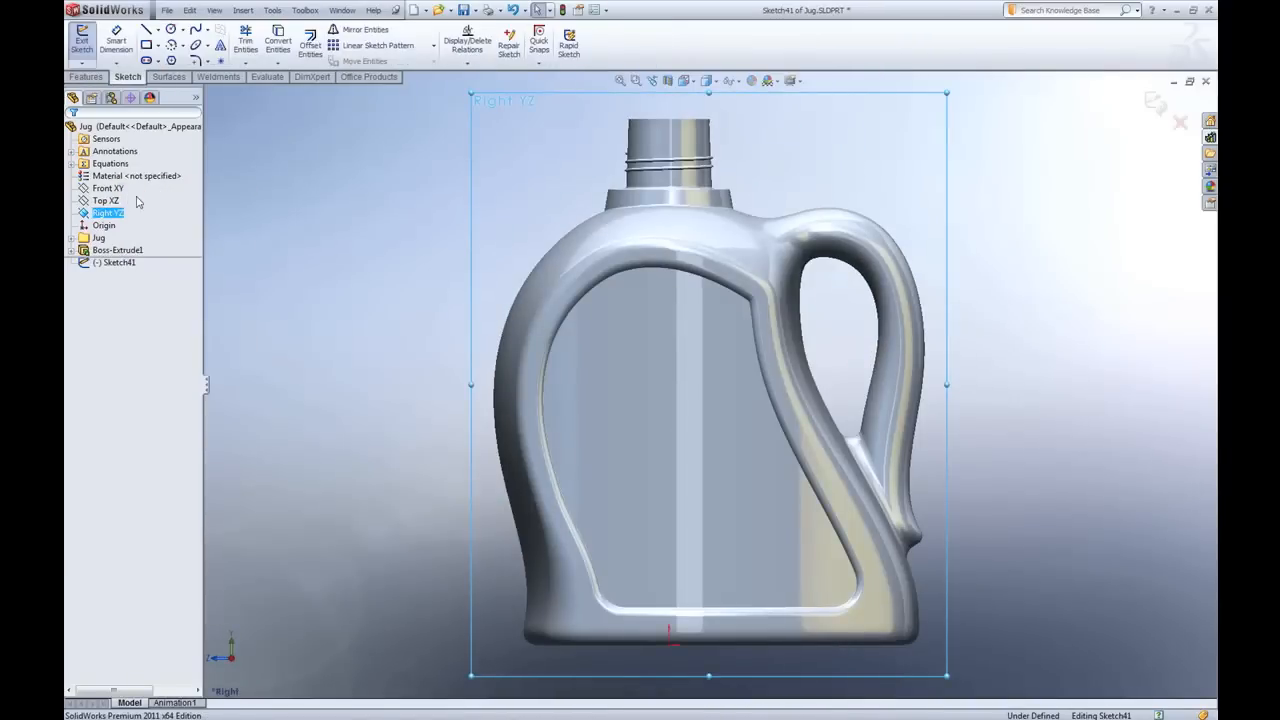
pyautogui.click(146, 44)
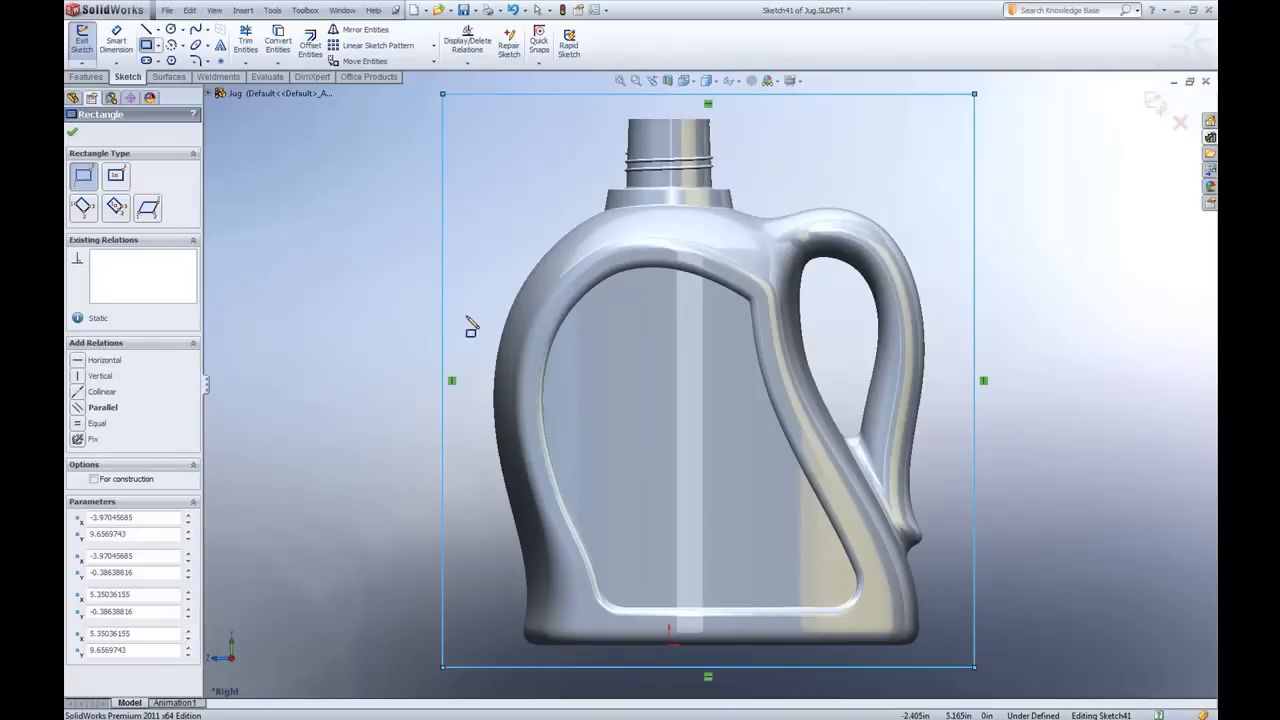
pyautogui.click(84, 76)
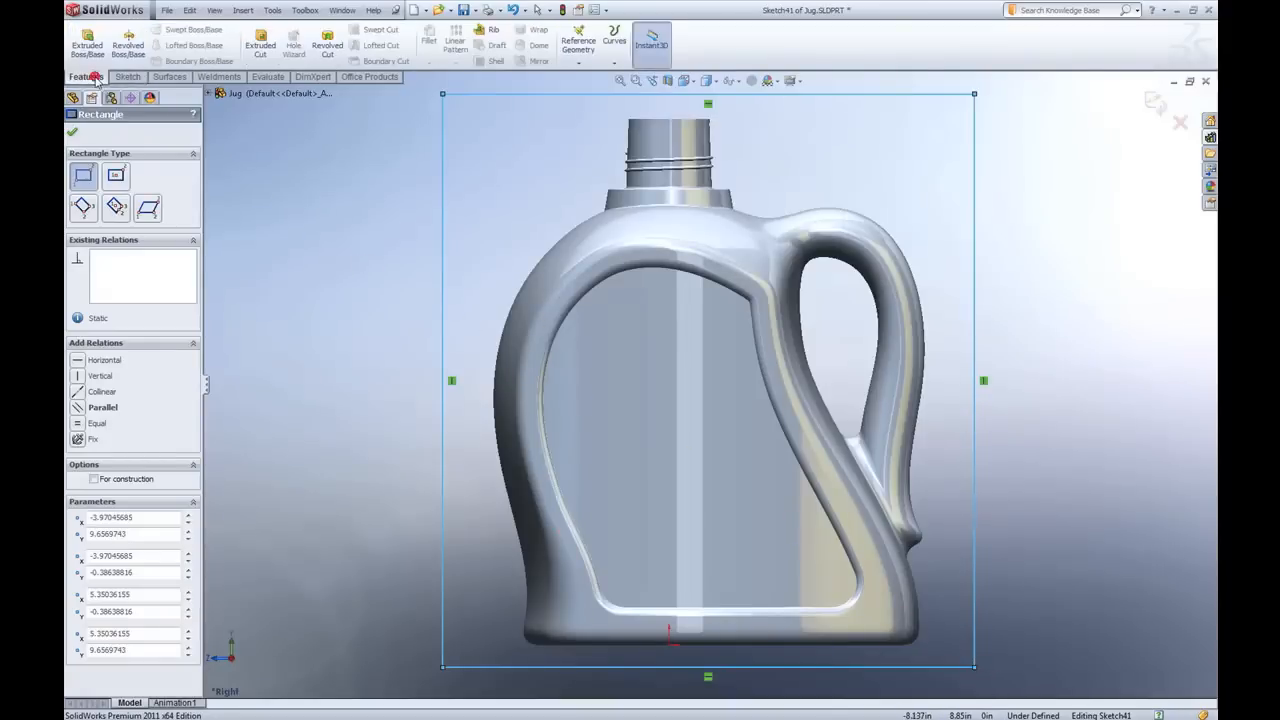
# Extrude the rectangle Mid Plane into an unmerged block that fully surrounds the jug
pyautogui.click(86, 44)
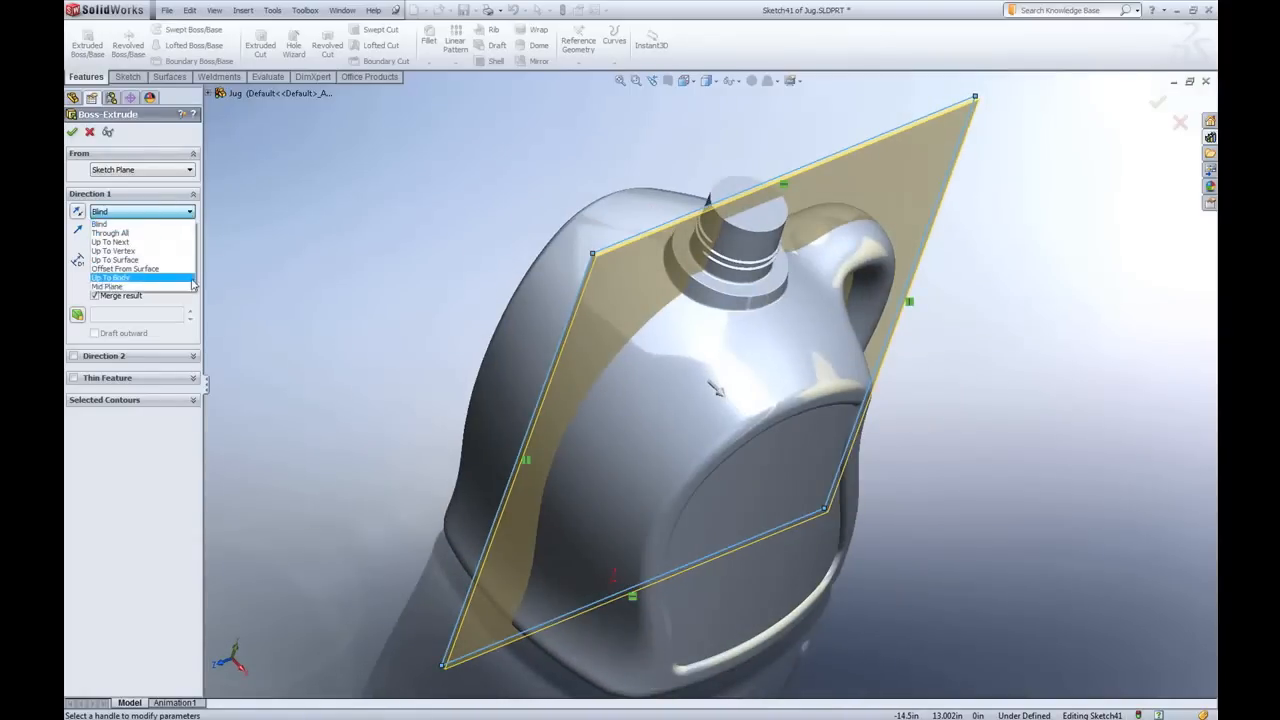
pyautogui.click(108, 288)
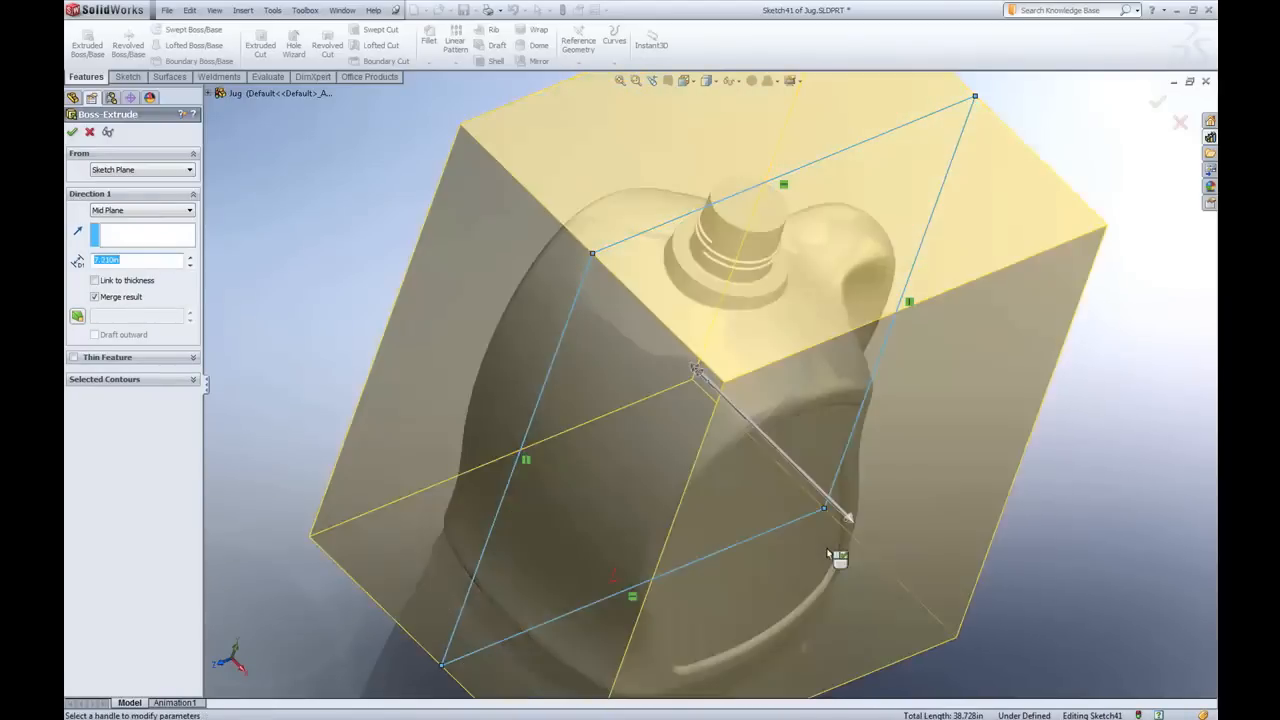
pyautogui.moveTo(224, 302)
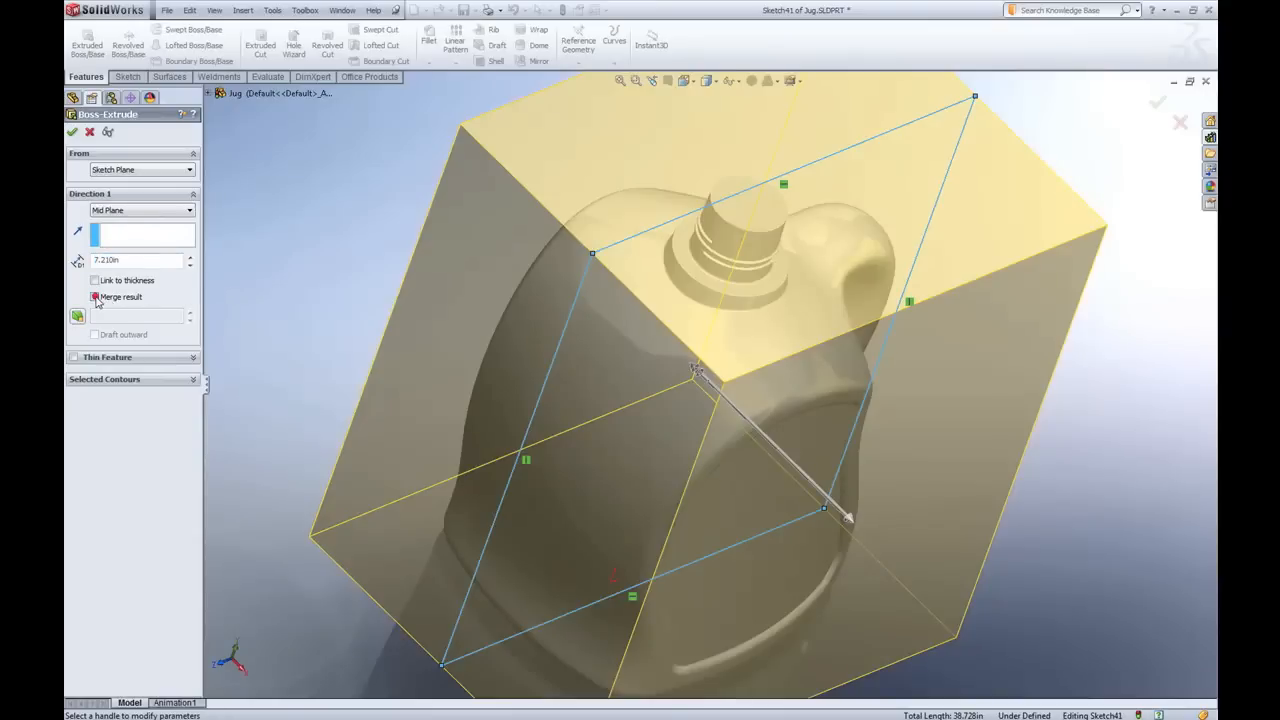
pyautogui.click(94, 296)
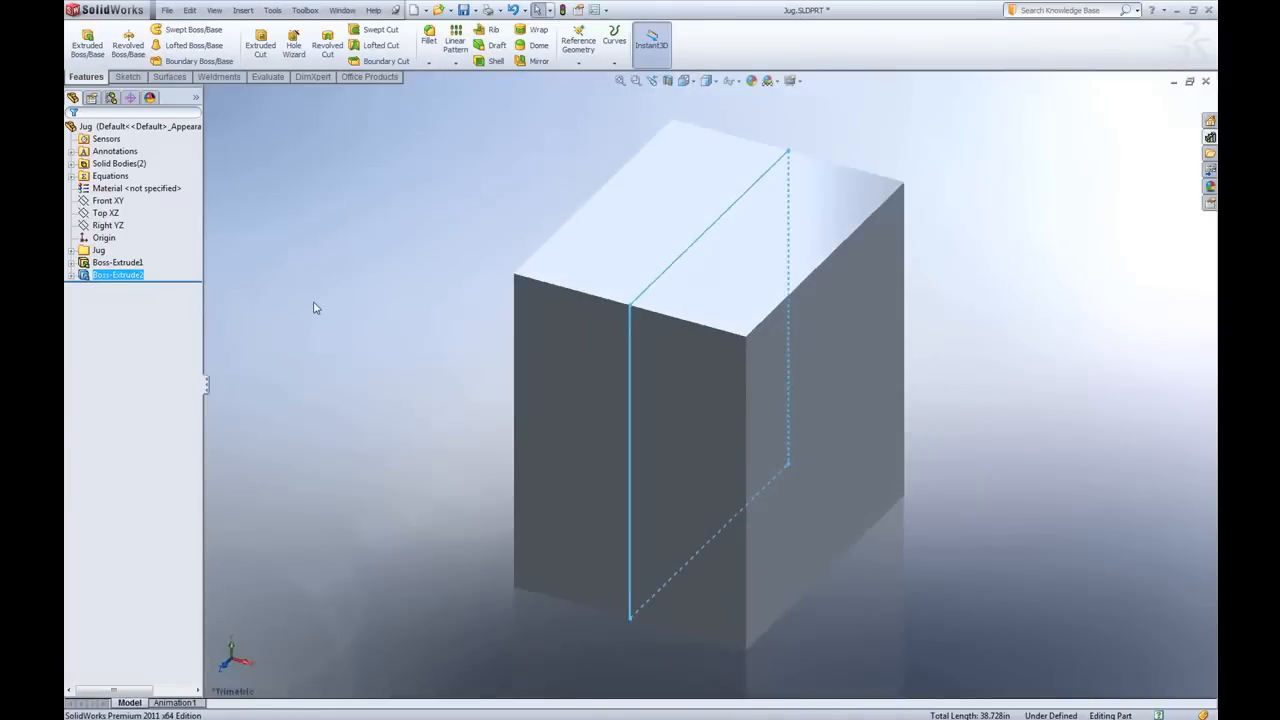
# Combine with Subtract, block as main body and jug as body to remove, reaching Bodies to Keep
pyautogui.click(244, 10)
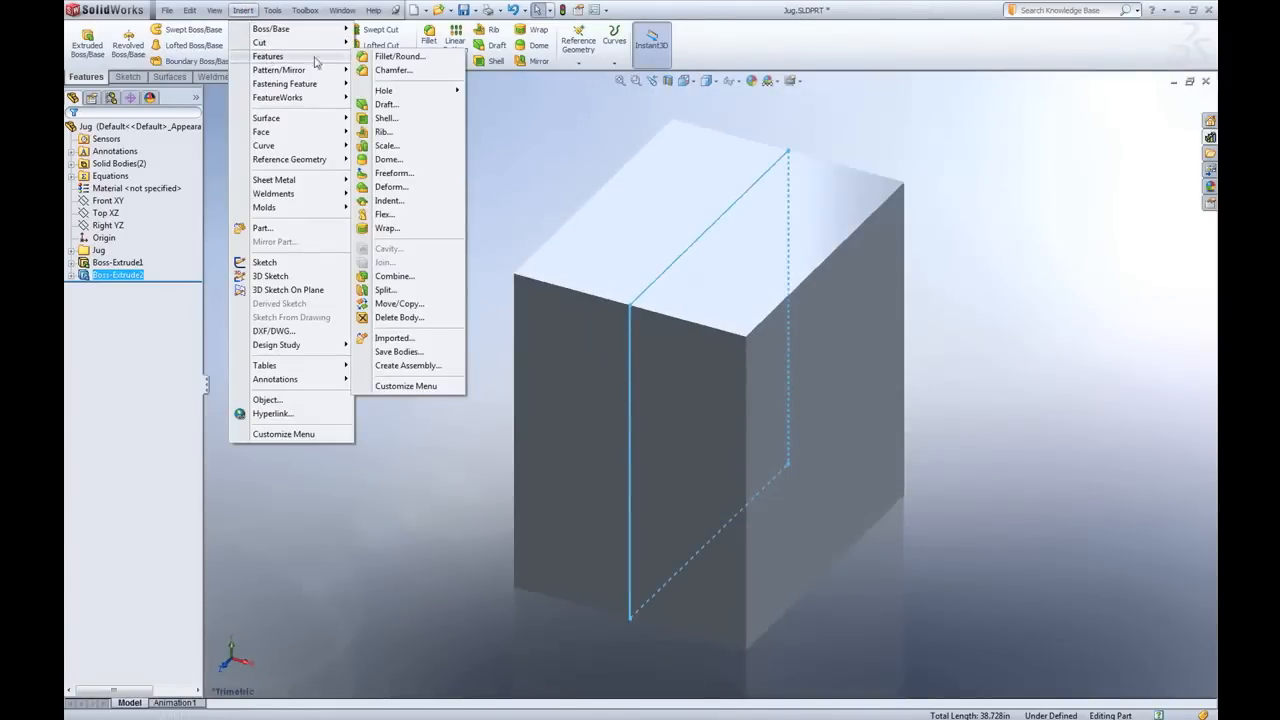
pyautogui.moveTo(404, 280)
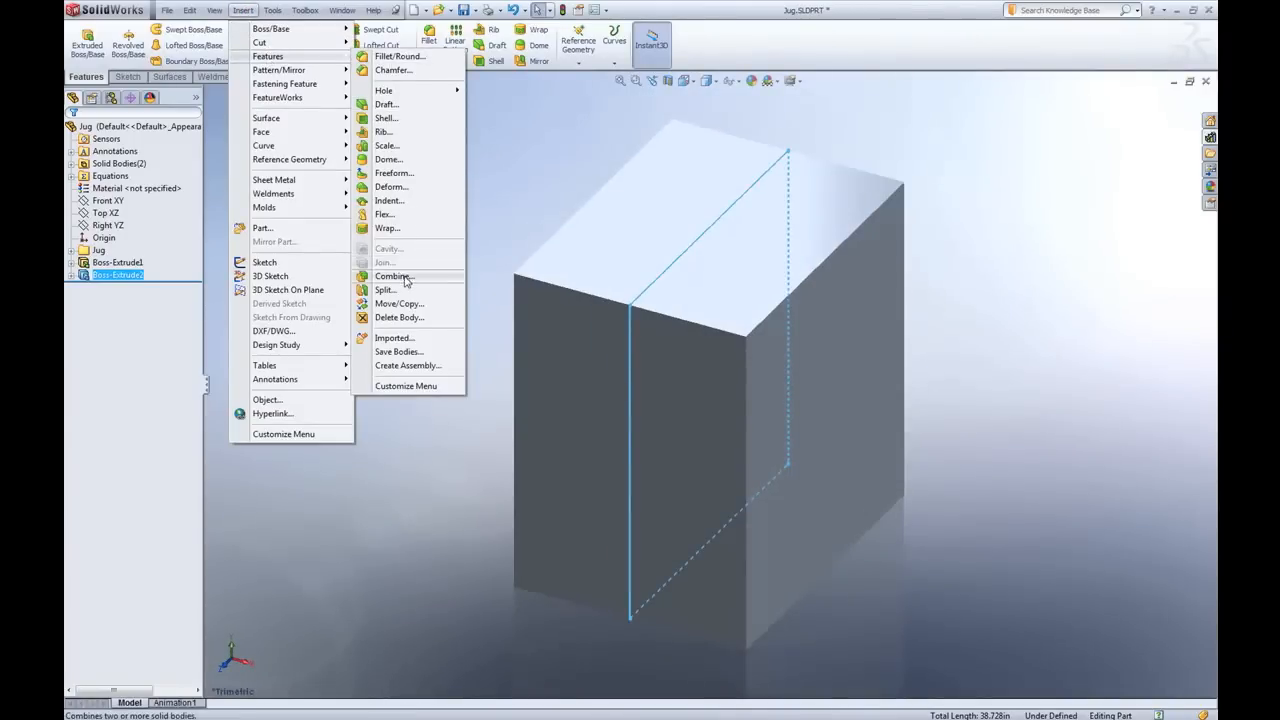
pyautogui.click(392, 276)
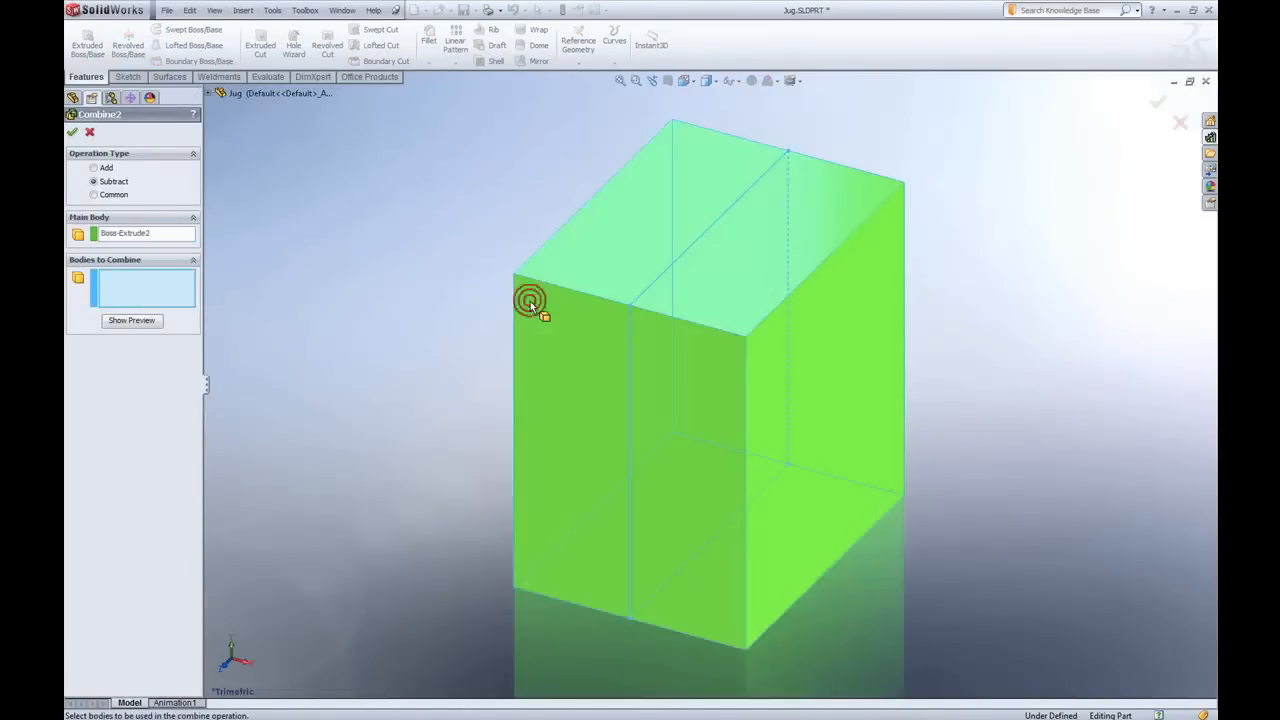
pyautogui.click(530, 300)
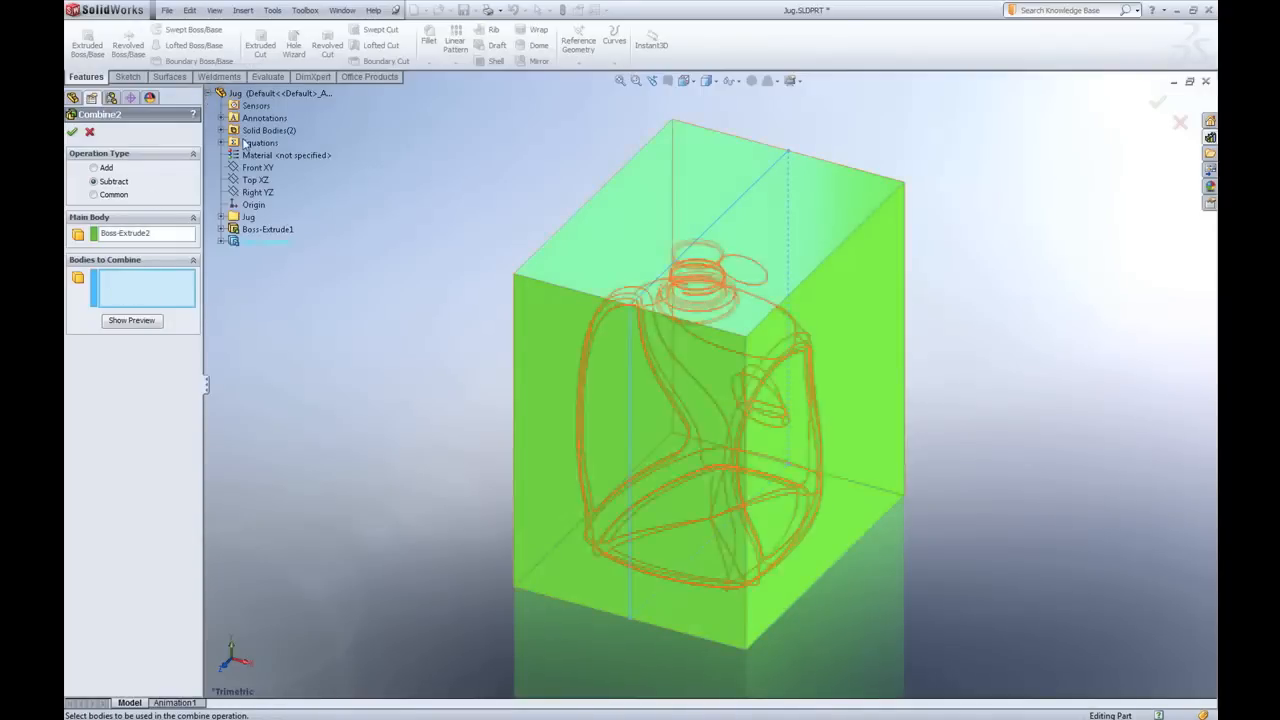
pyautogui.click(224, 130)
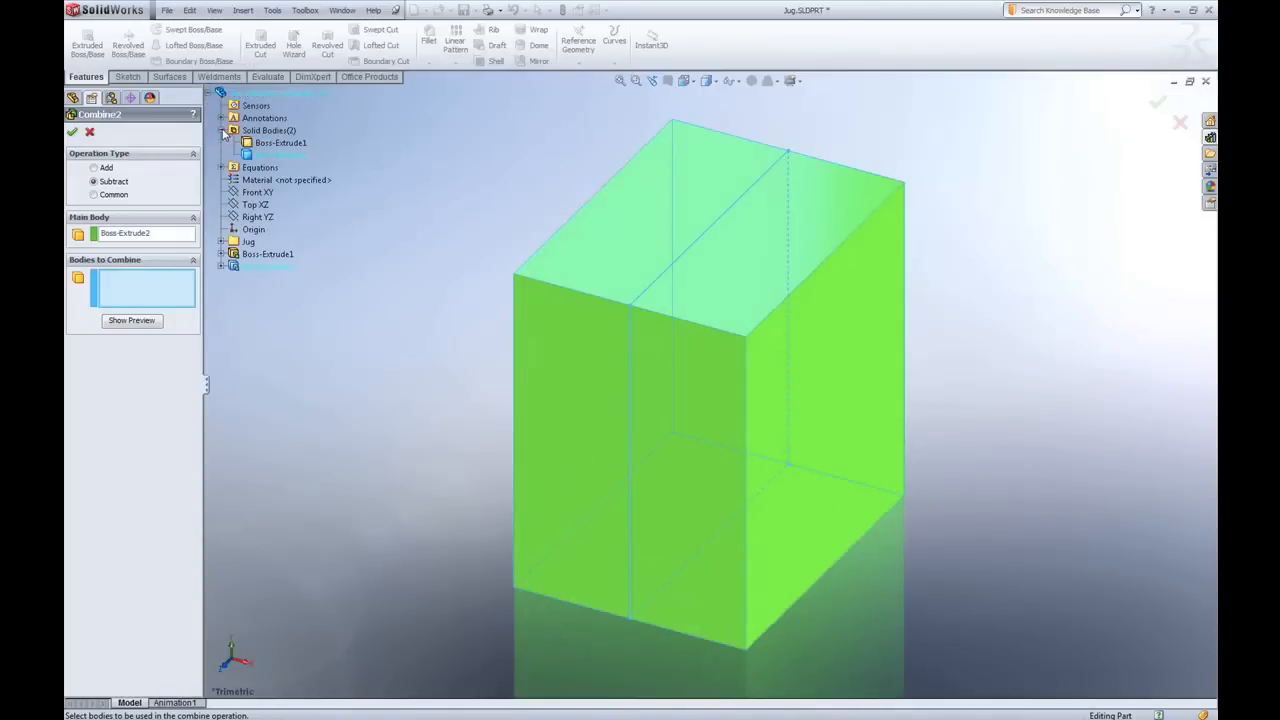
pyautogui.click(280, 142)
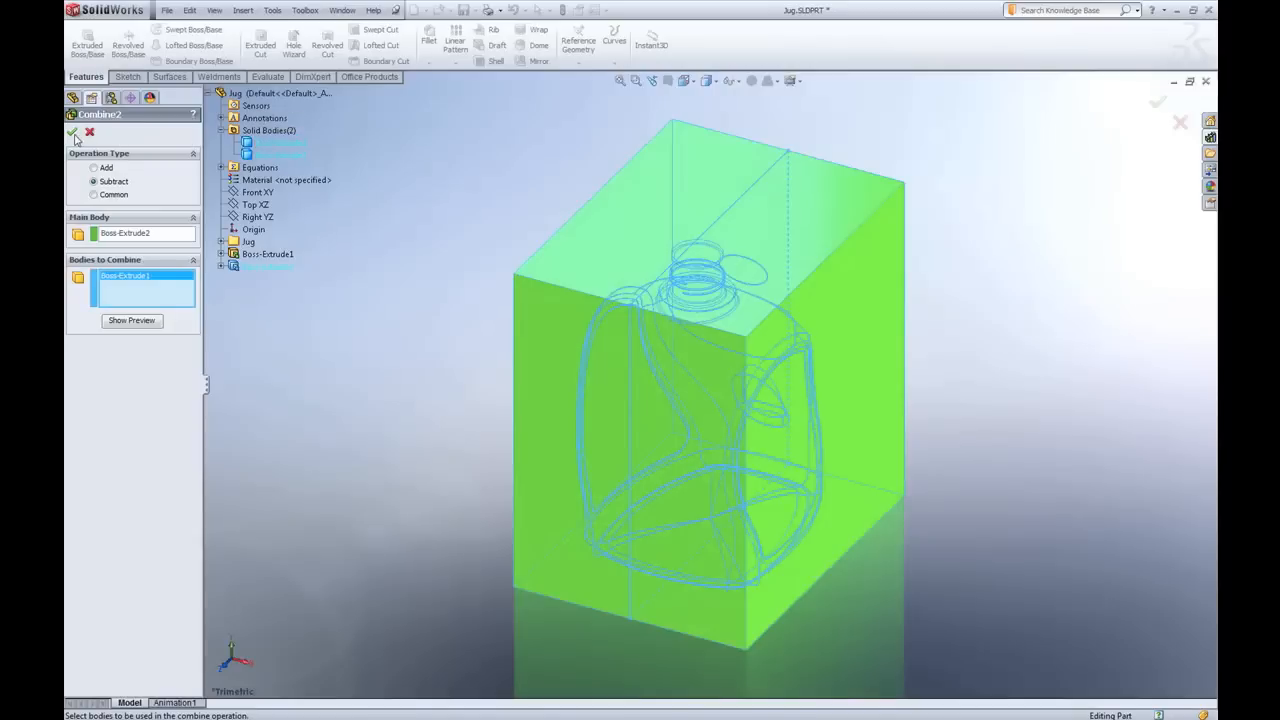
pyautogui.click(74, 132)
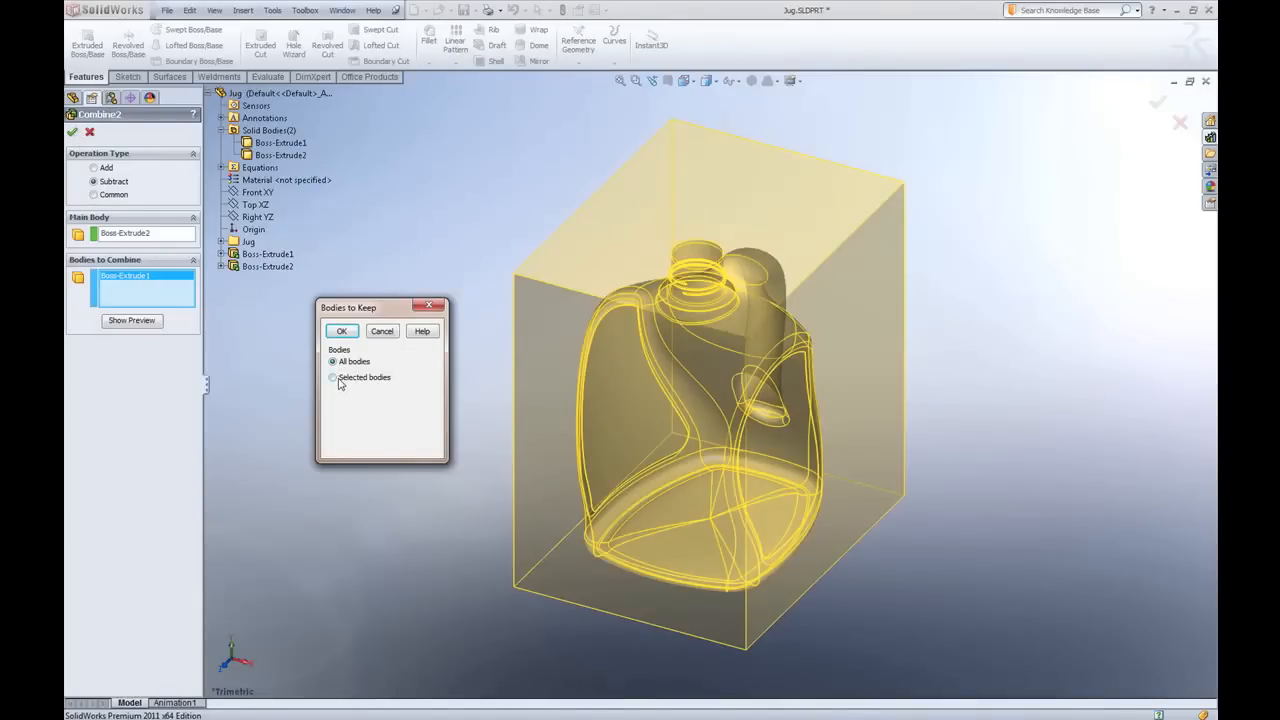
# Keep only the selected inner body, discarding the outer block from the subtraction
pyautogui.click(332, 376)
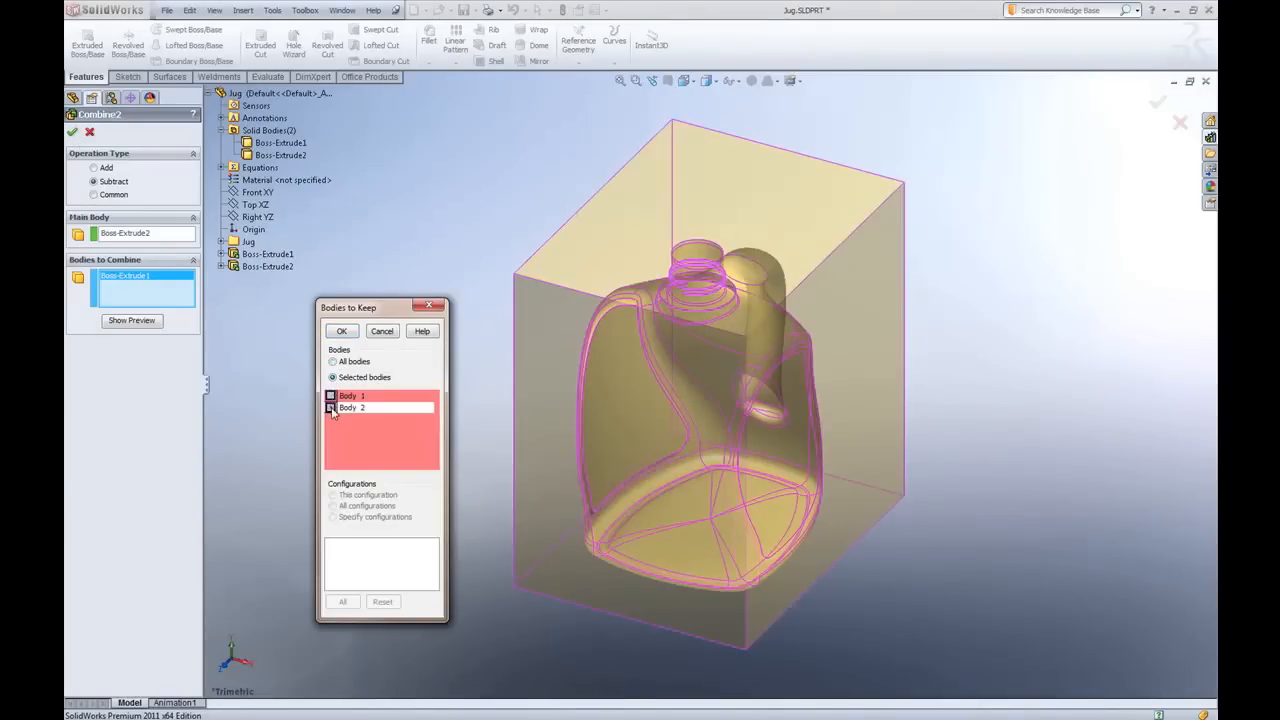
pyautogui.click(332, 408)
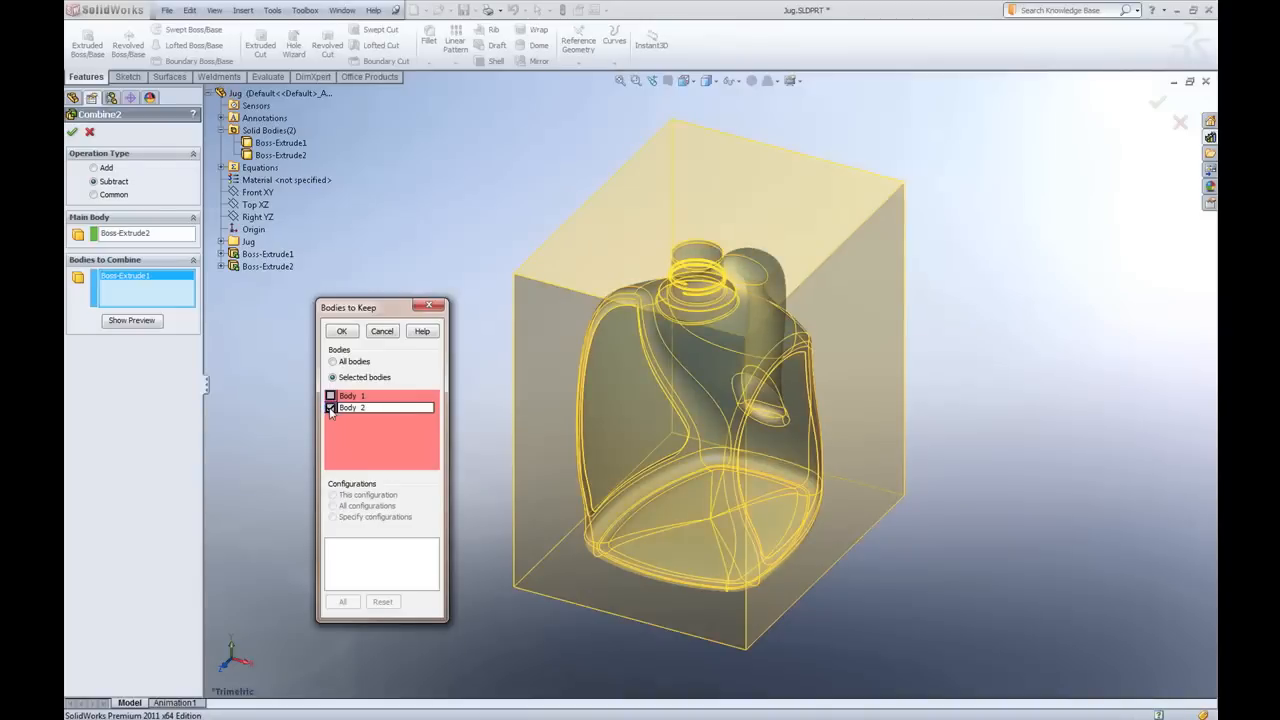
pyautogui.click(332, 408)
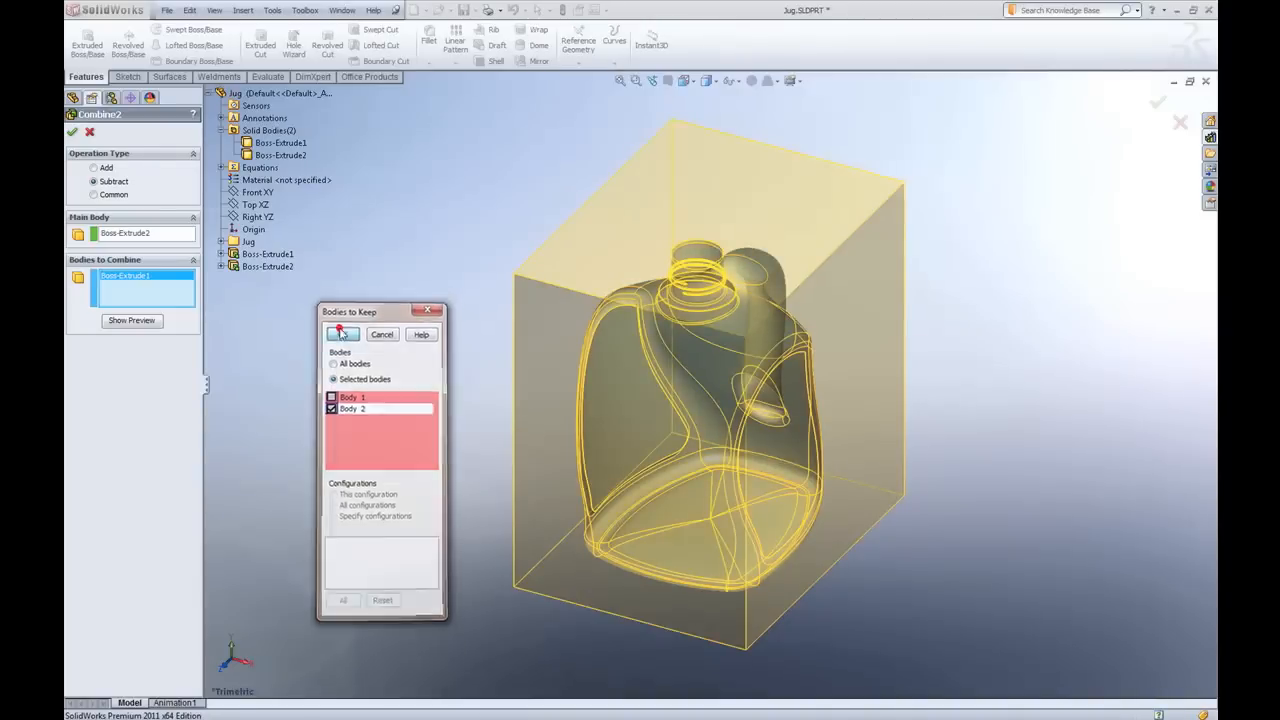
pyautogui.click(344, 332)
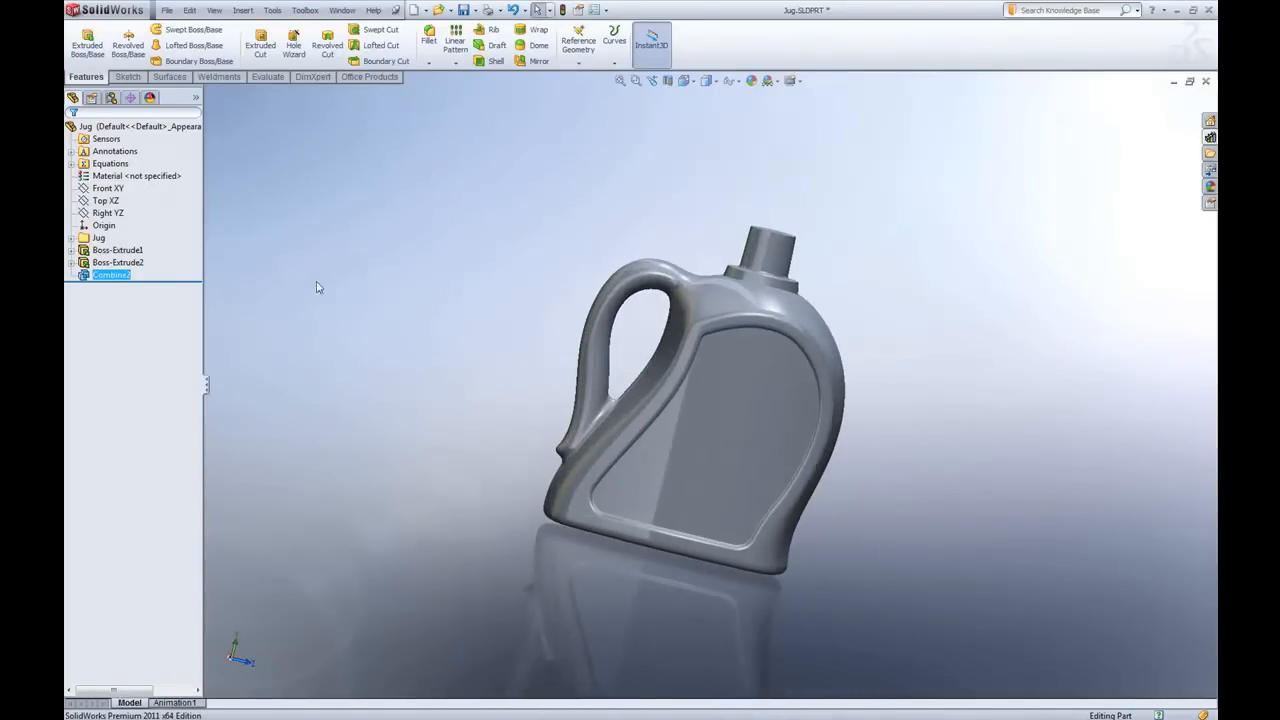
# Assign Water from Other Non-metals as the part's material and apply it
pyautogui.rightClick(136, 176)
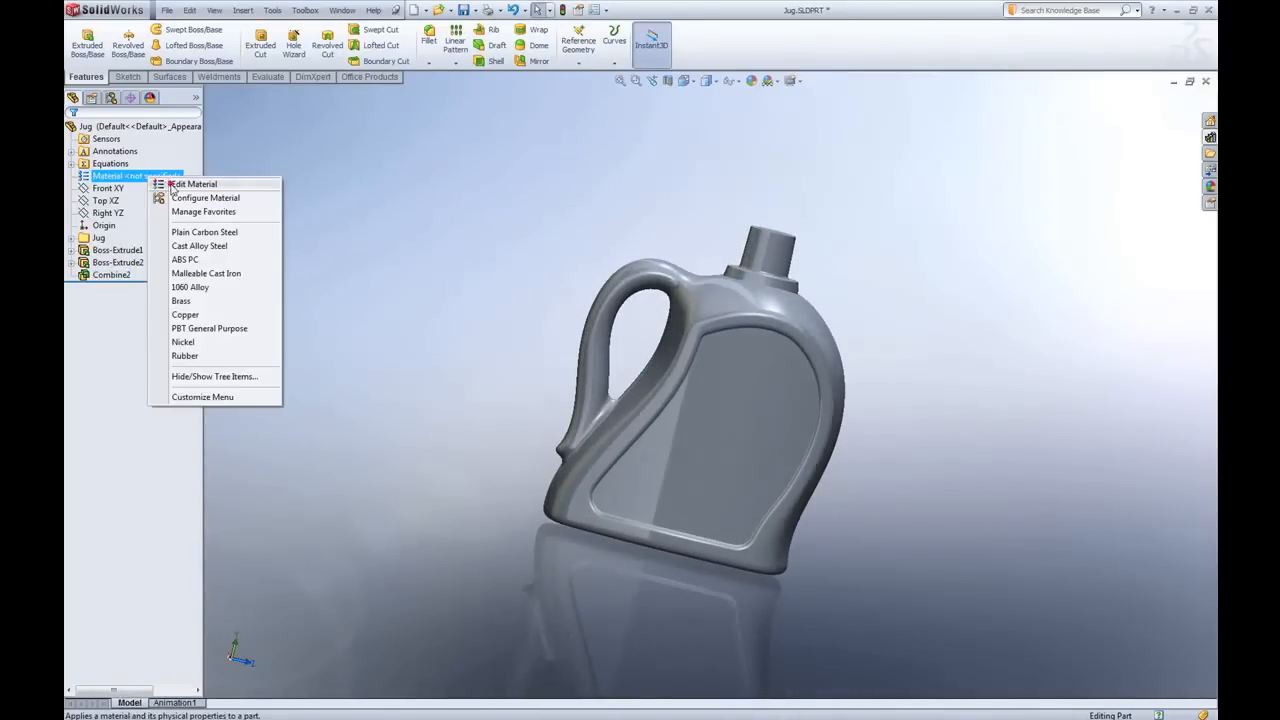
pyautogui.click(192, 184)
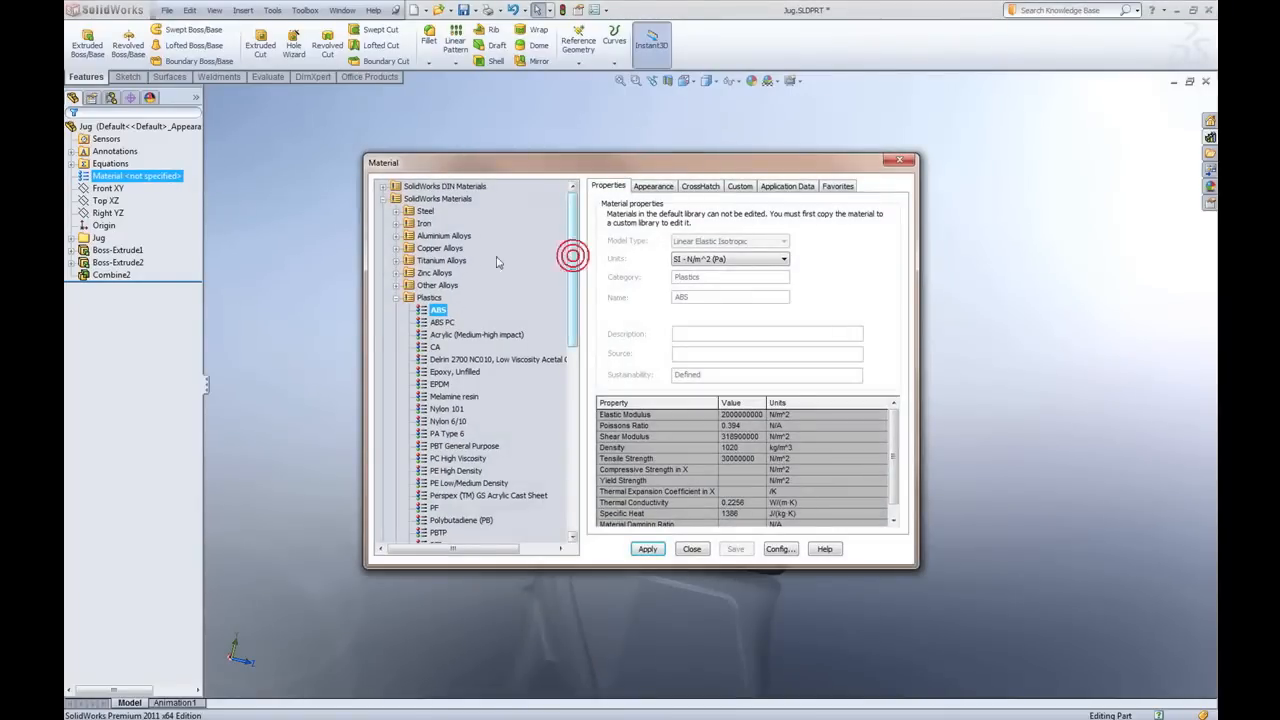
pyautogui.click(396, 296)
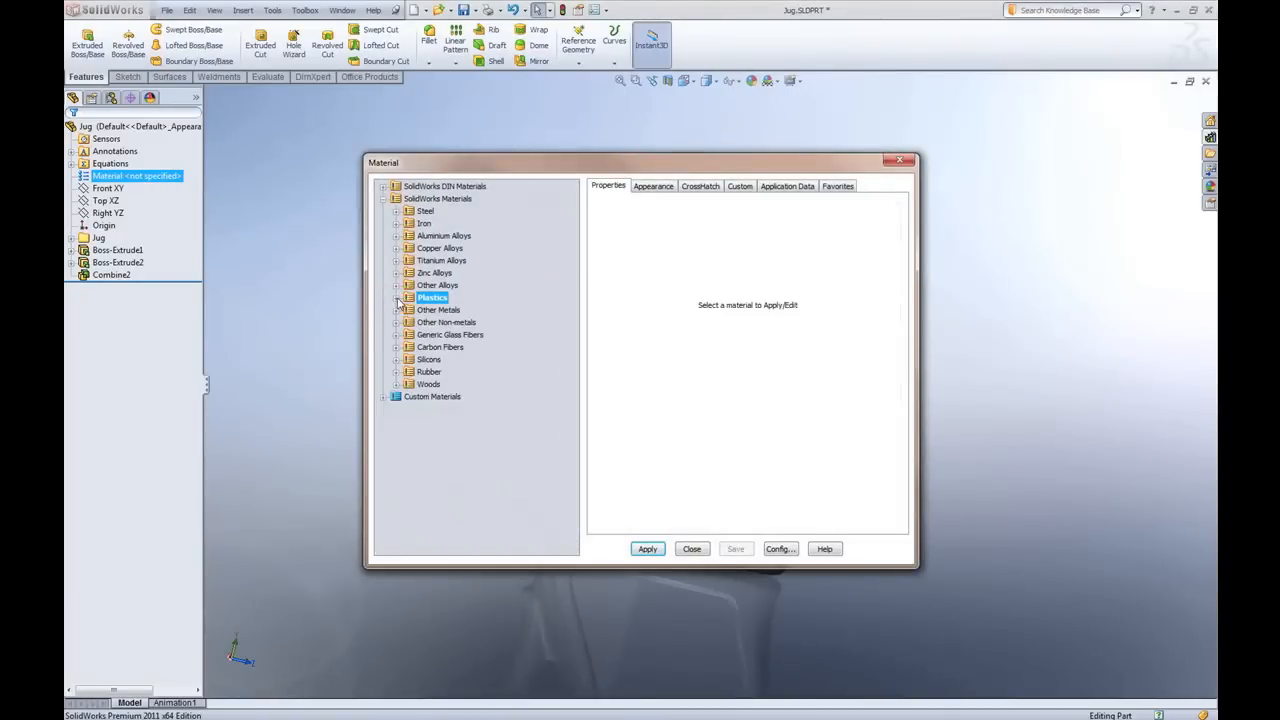
pyautogui.click(398, 322)
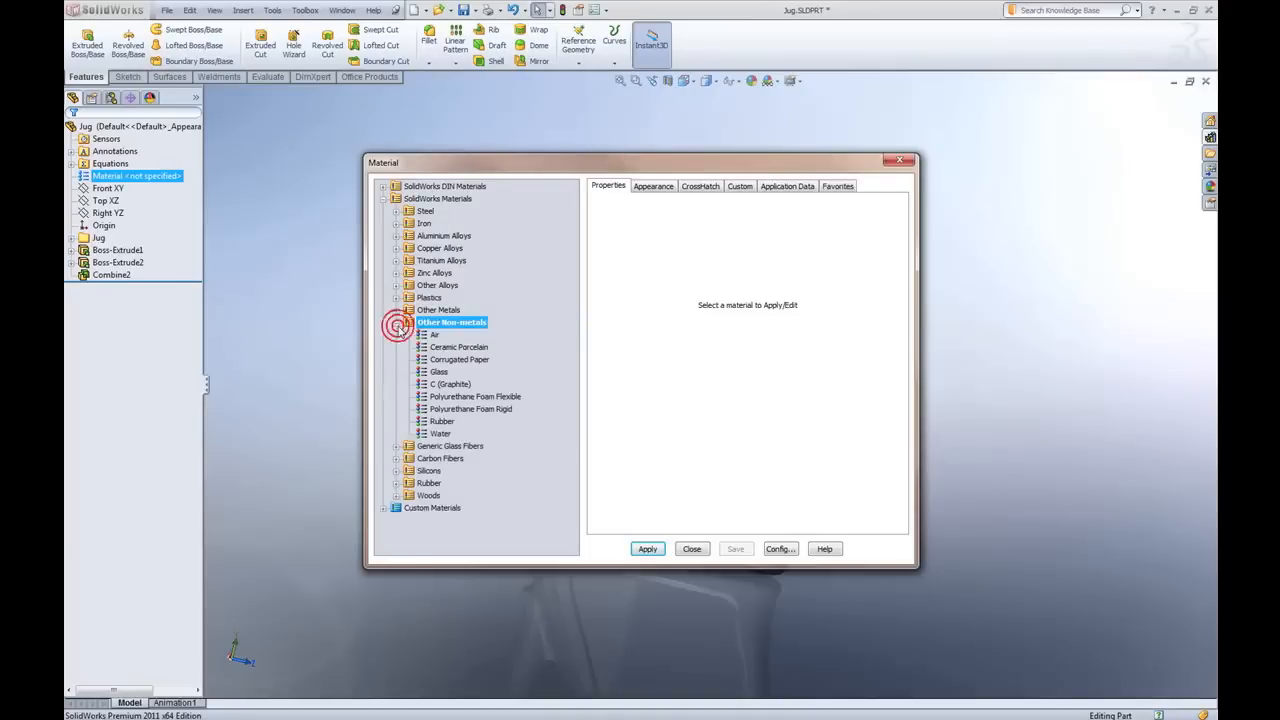
pyautogui.click(440, 432)
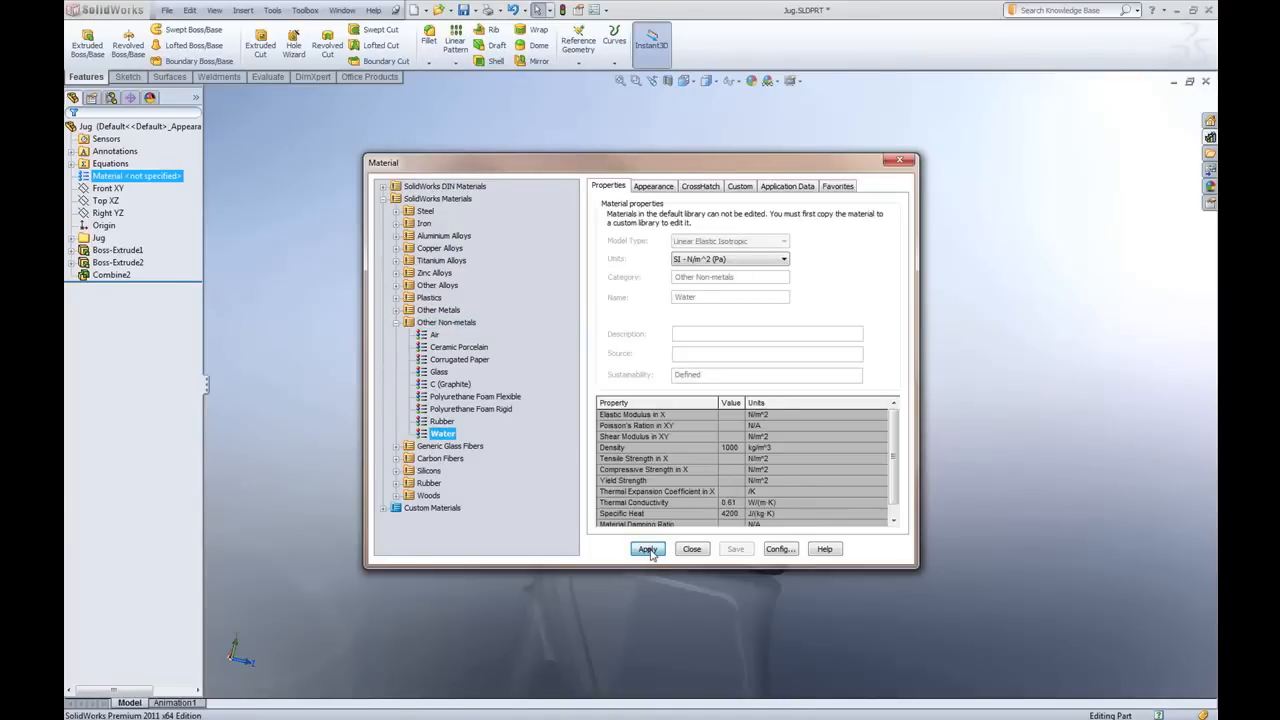
pyautogui.click(648, 548)
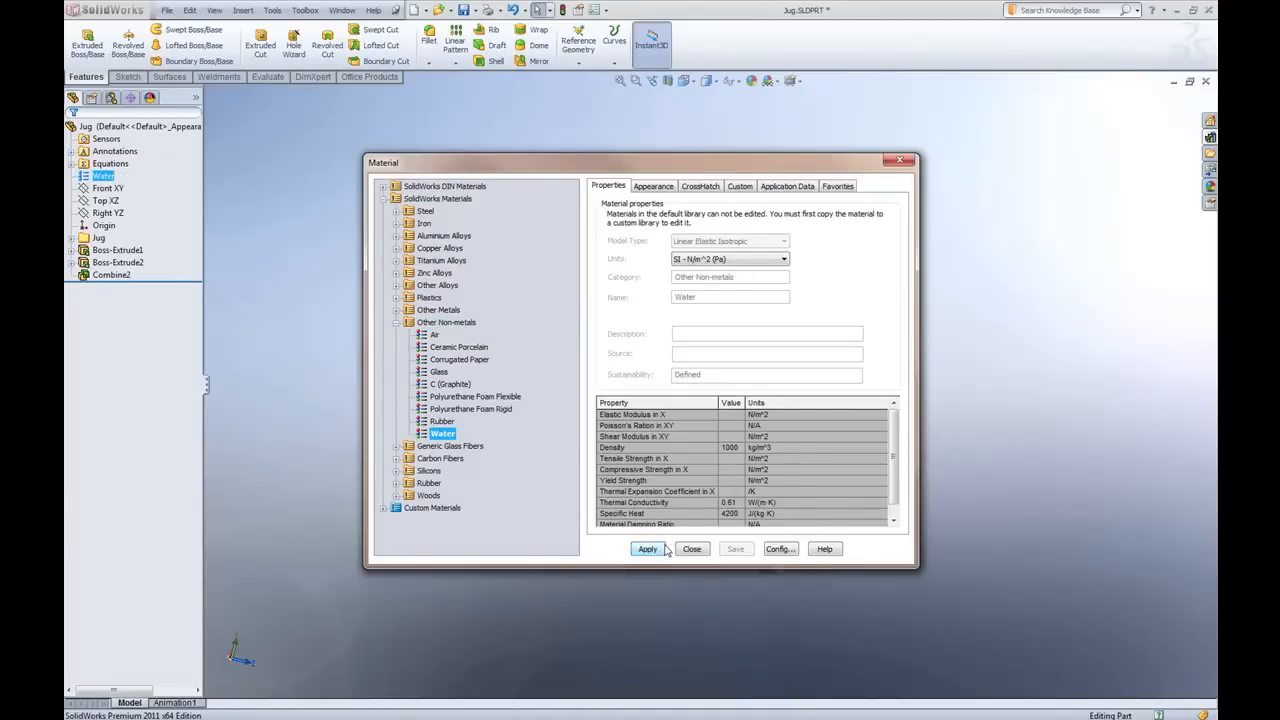
pyautogui.click(692, 548)
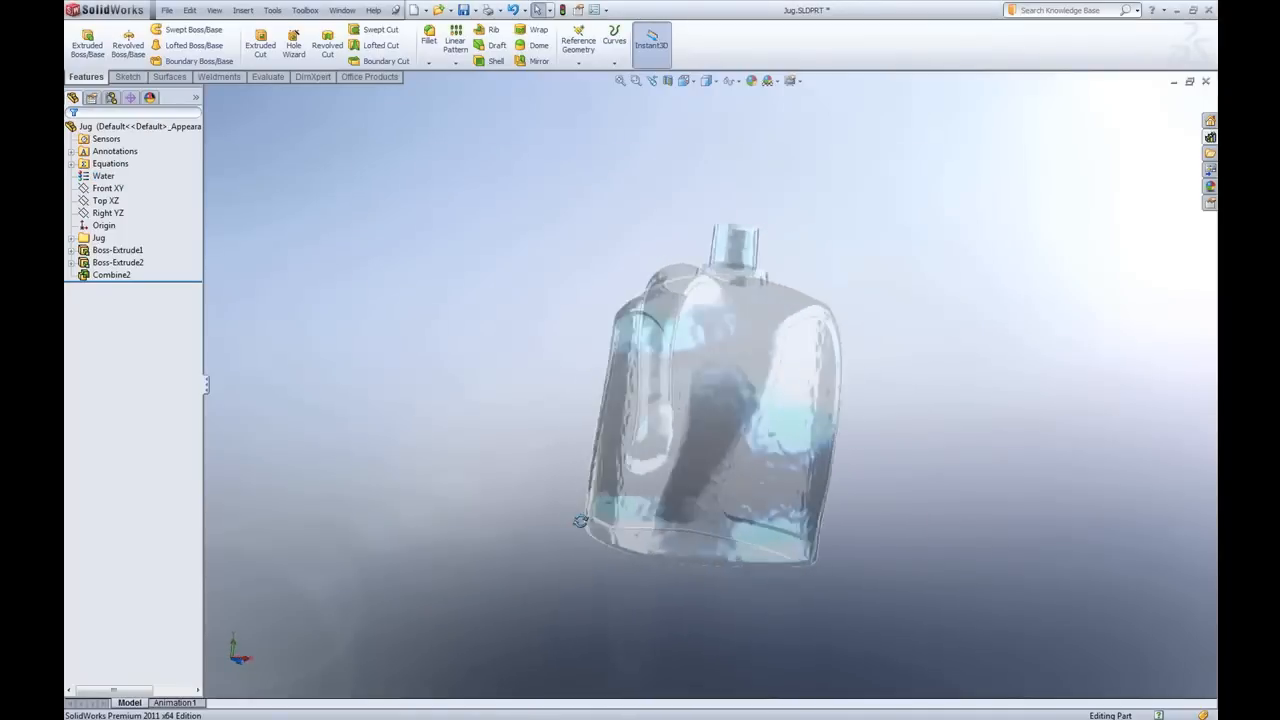
# Run Mass Properties from Evaluate on the water body after orbiting the view
pyautogui.moveTo(580, 520); pyautogui.dragTo(352, 516)
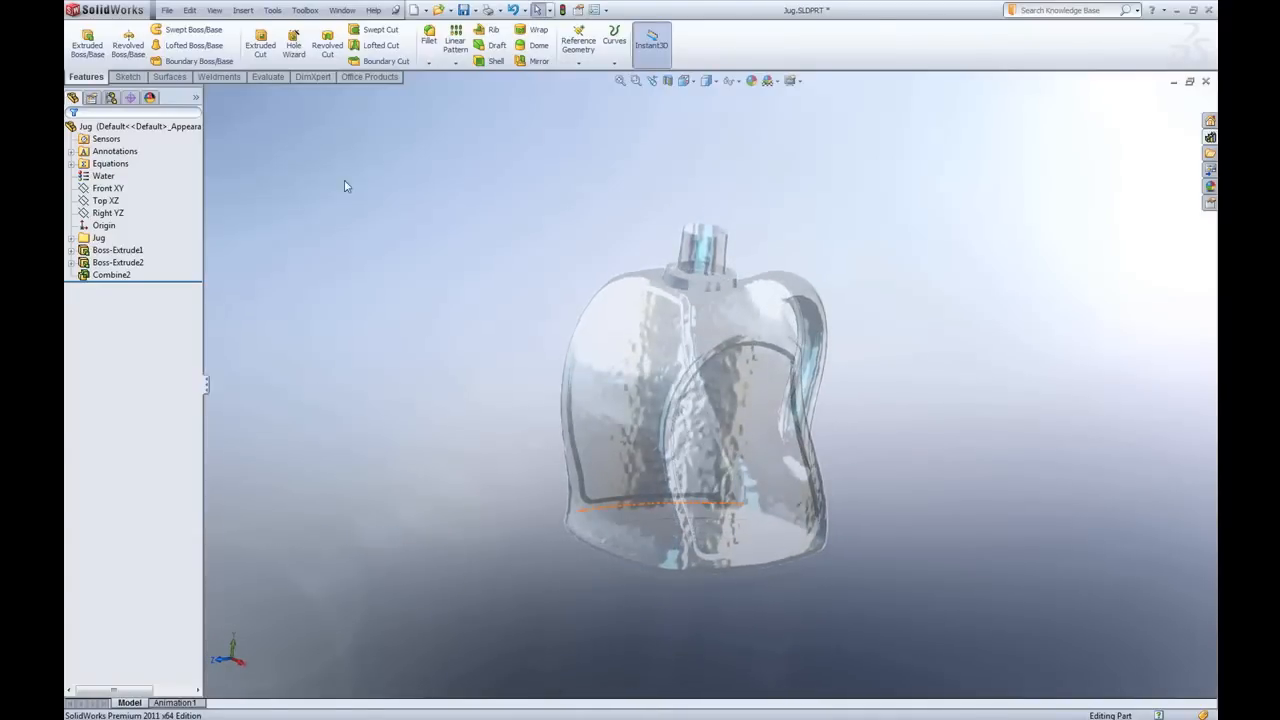
pyautogui.click(268, 76)
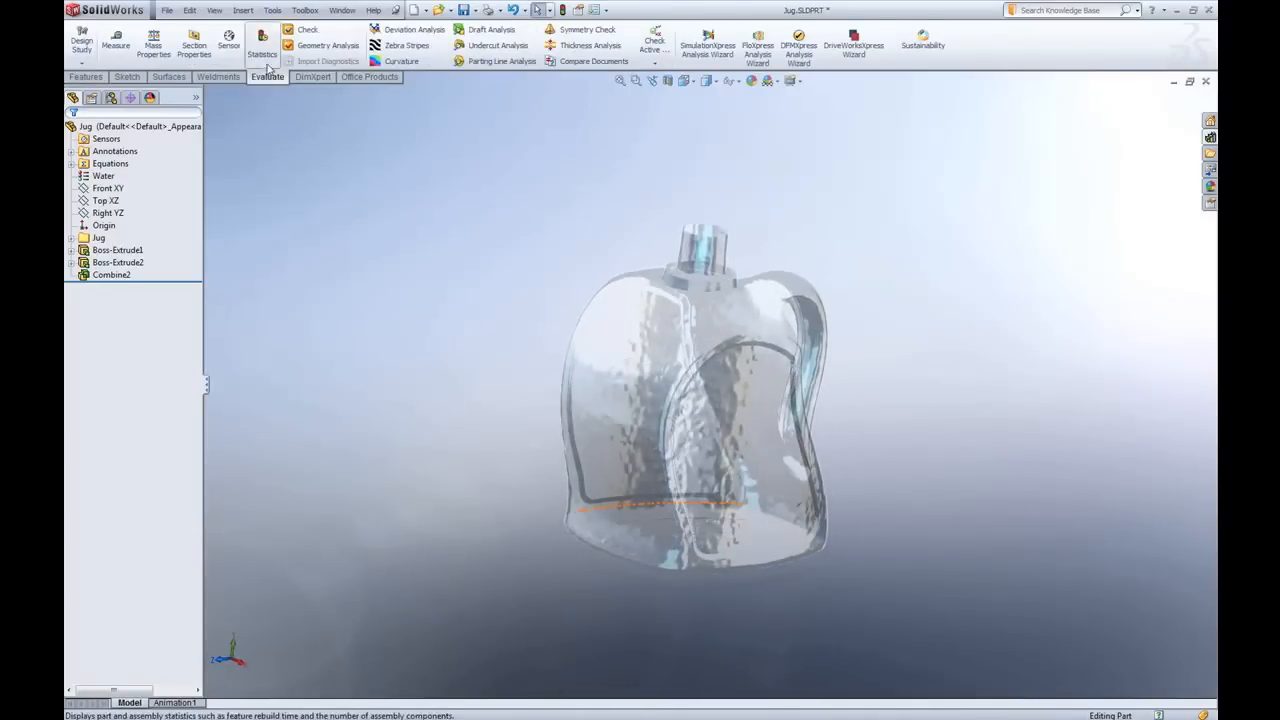
pyautogui.click(152, 44)
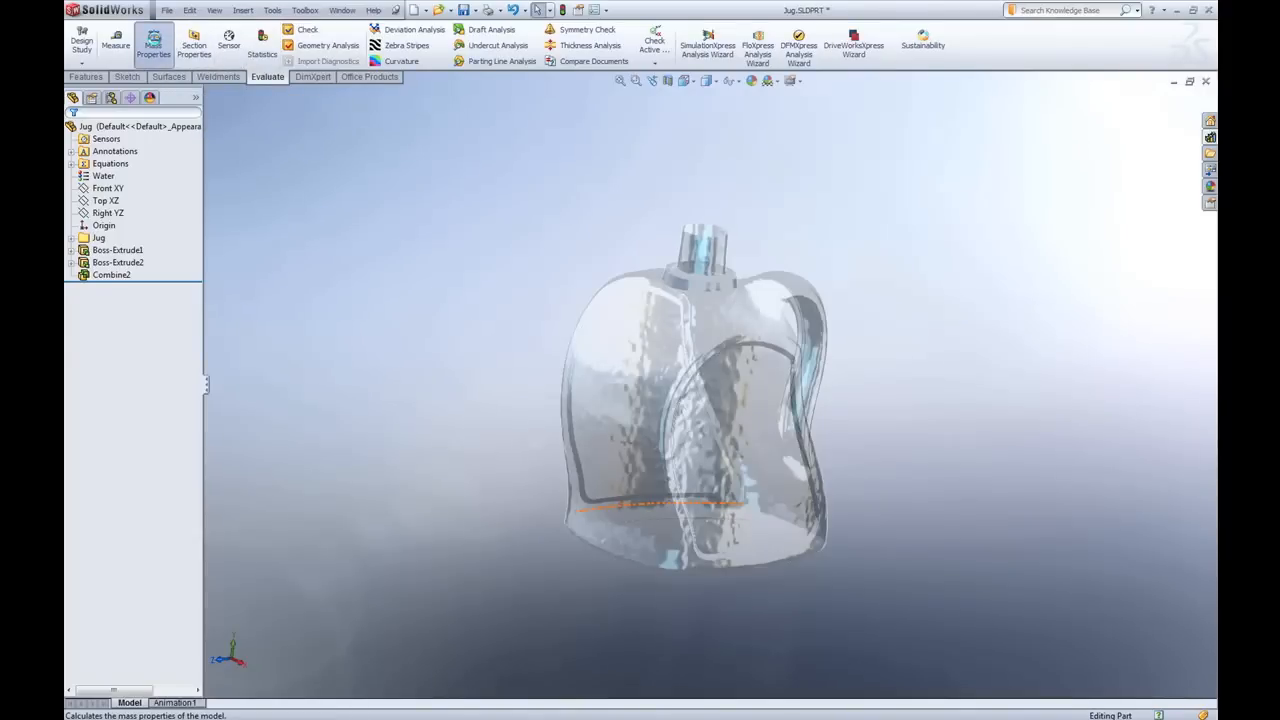
pyautogui.click(152, 44)
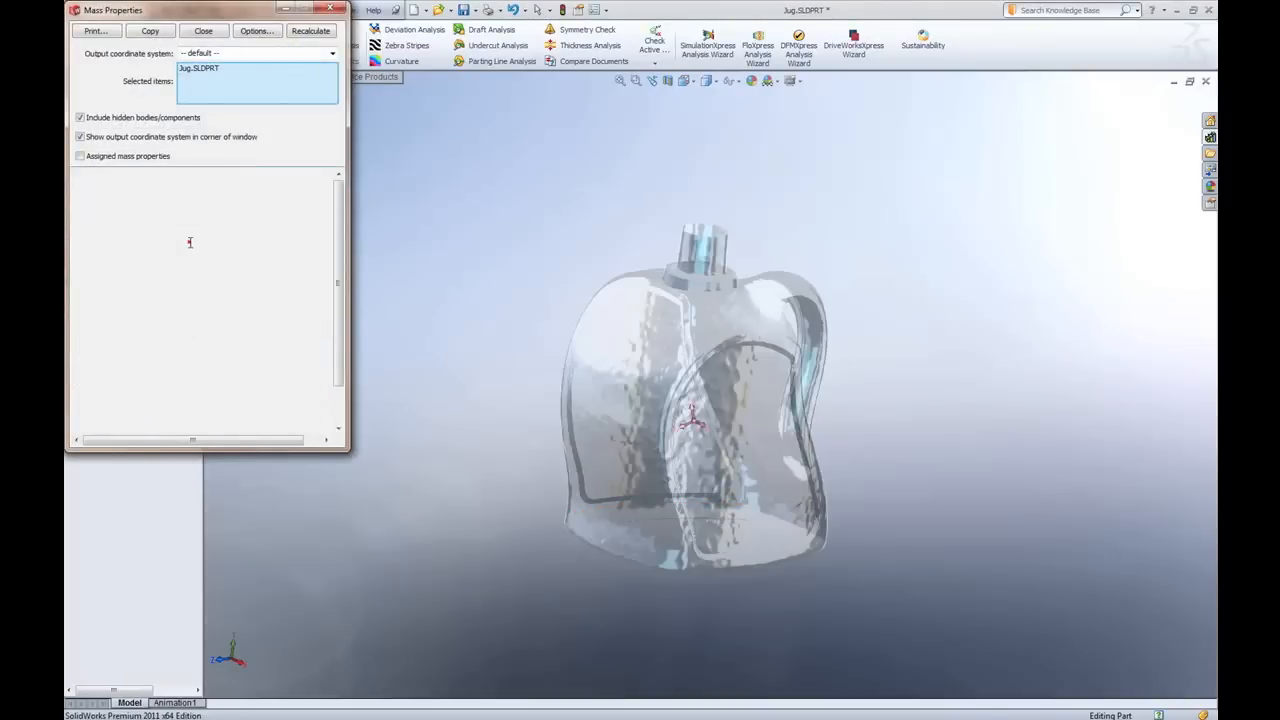